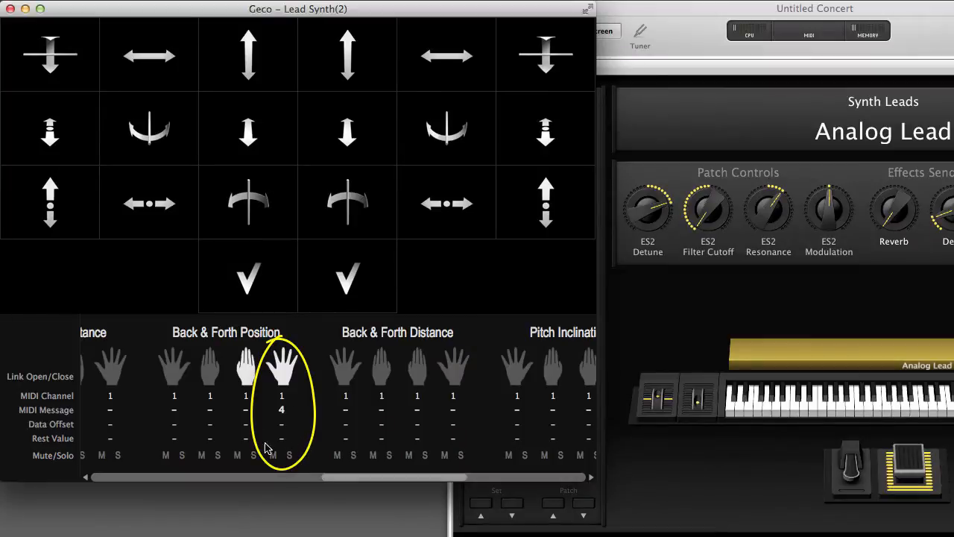
{"action": "mouse_move", "coordinate": [291, 425]}
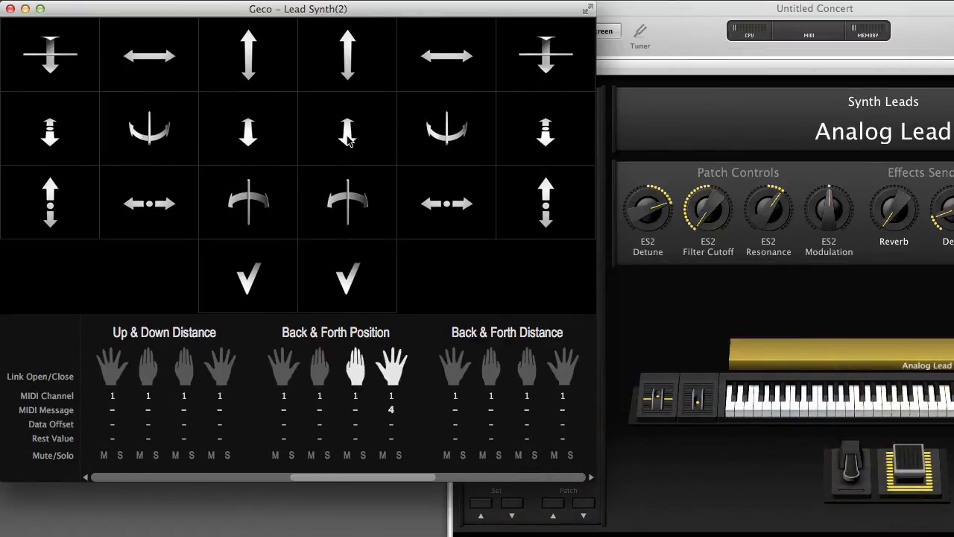
{"action": "mouse_move", "coordinate": [159, 435]}
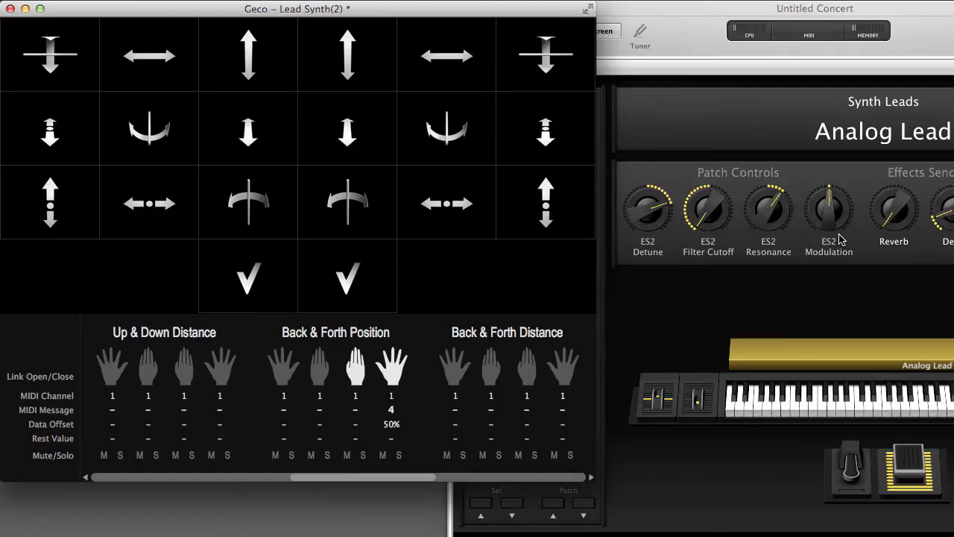
{"action": "mouse_move", "coordinate": [644, 339]}
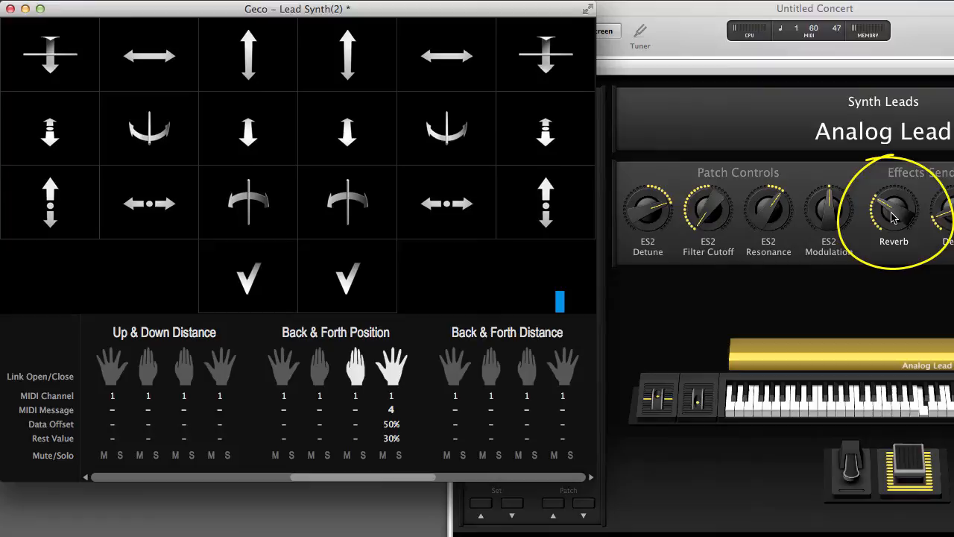
{"action": "mouse_move", "coordinate": [361, 84]}
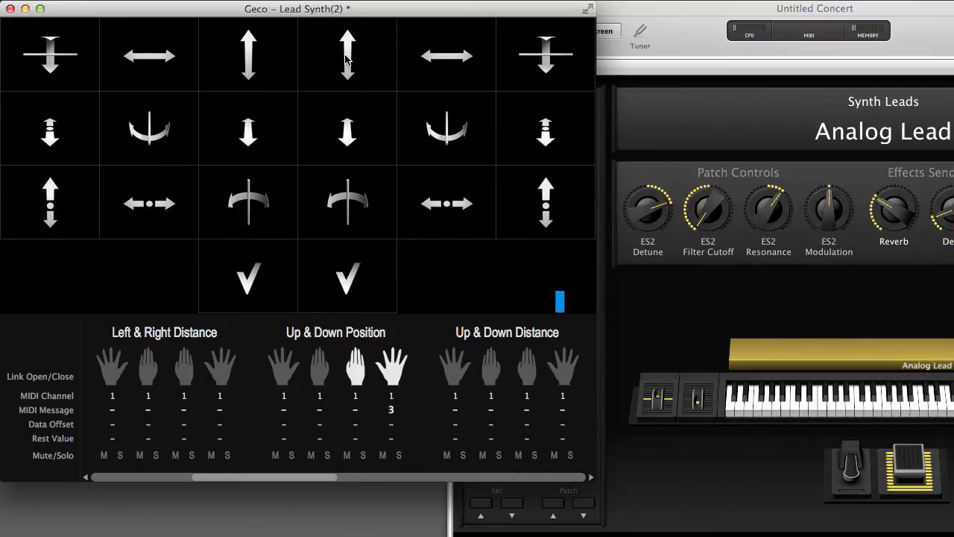
{"action": "mouse_move", "coordinate": [377, 440]}
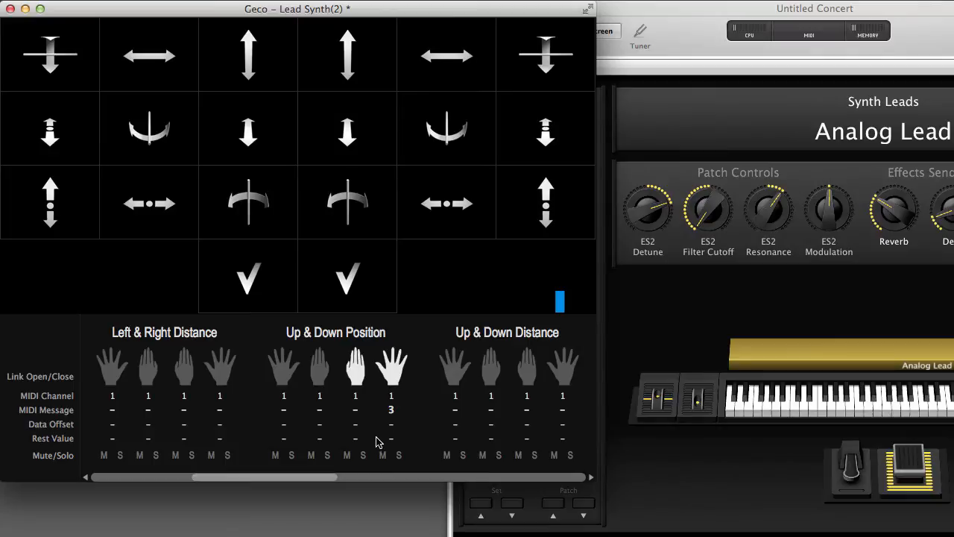